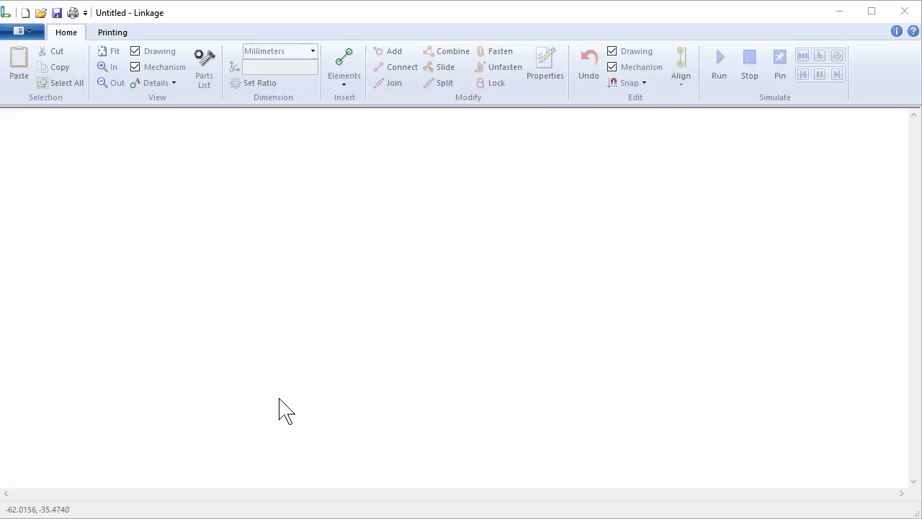
mouse_move(271, 406)
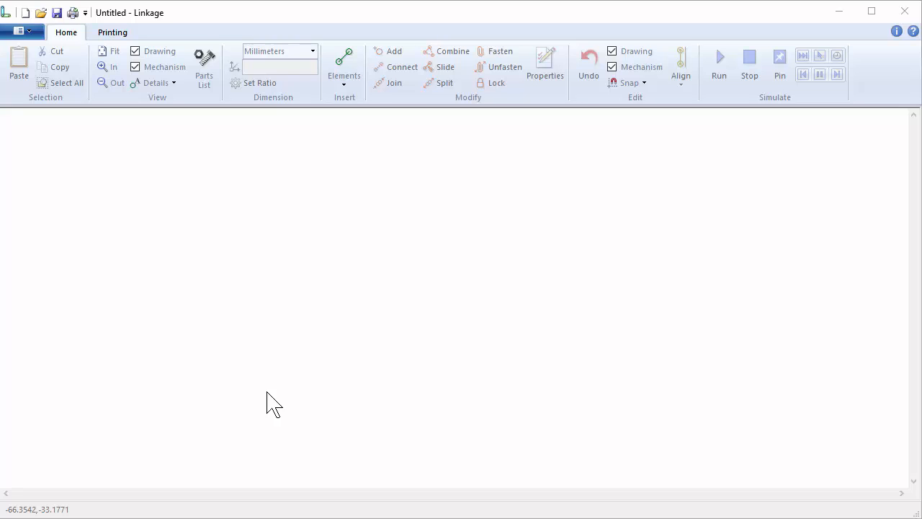
mouse_move(337, 323)
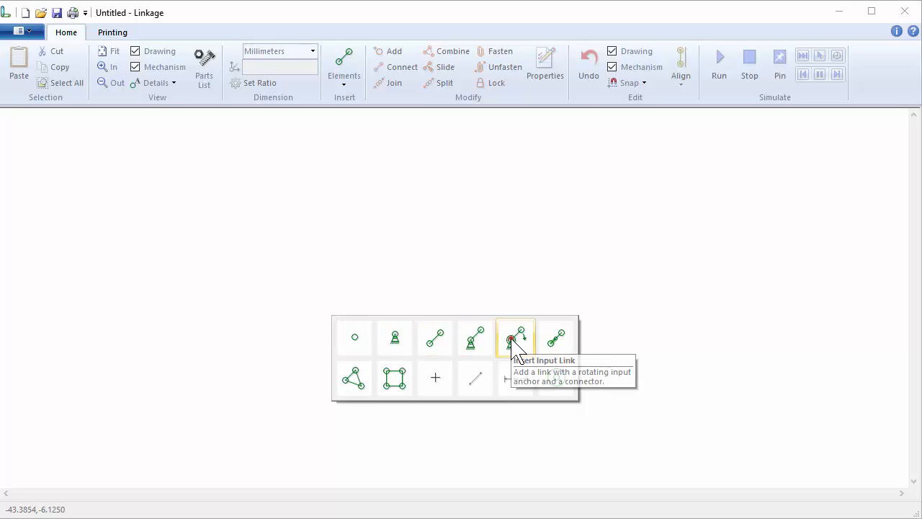
Insert the input crank at anchor A and swing its free end B nearly straight above A
left_click(516, 338)
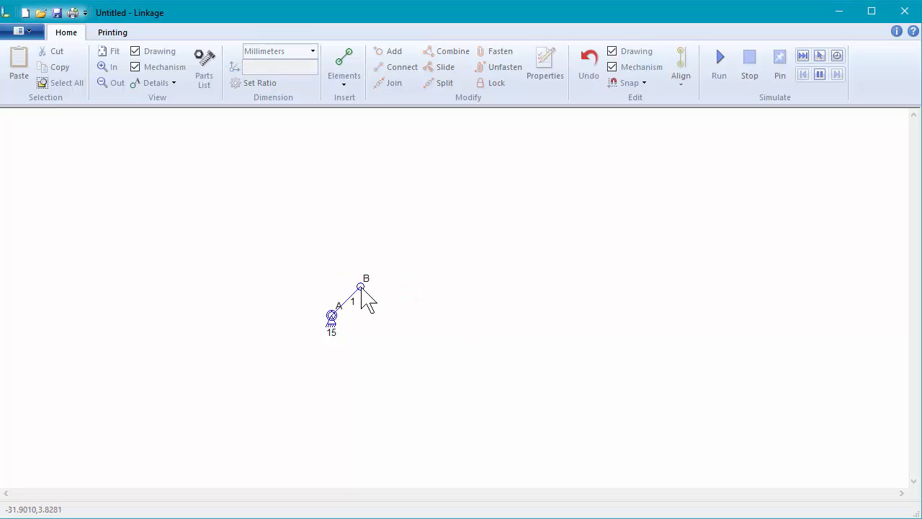
left_click_drag(360, 287, 372, 279)
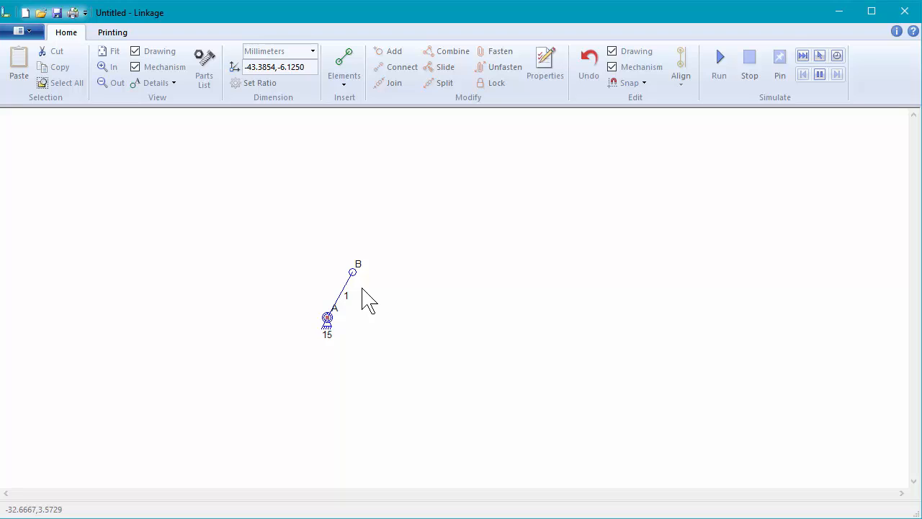
mouse_move(366, 297)
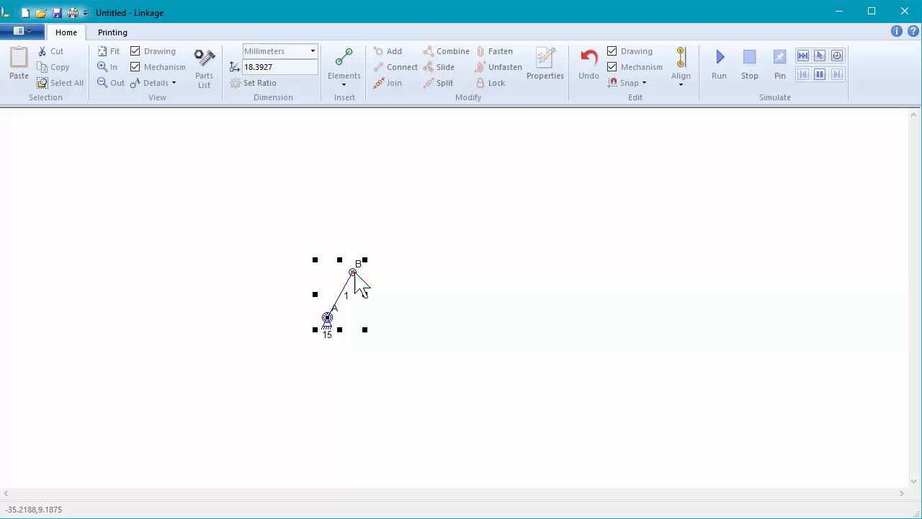
mouse_move(448, 286)
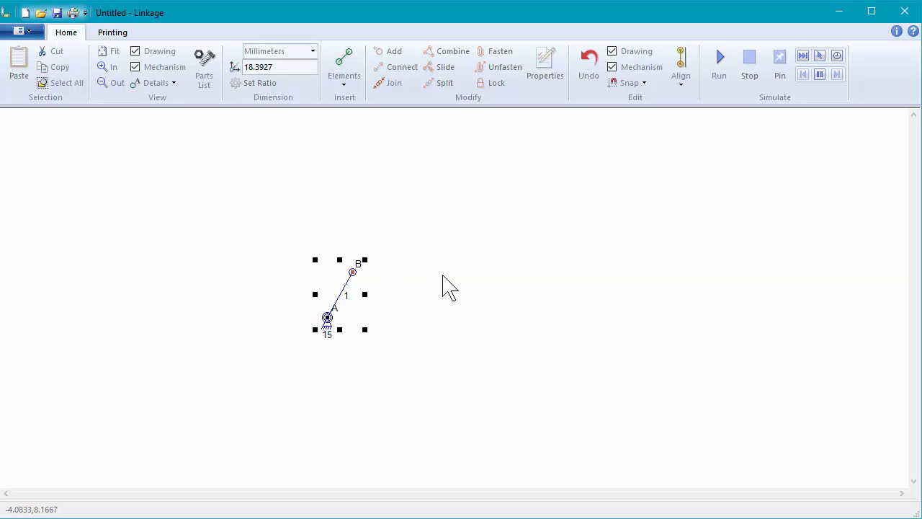
left_click_drag(351, 273, 409, 273)
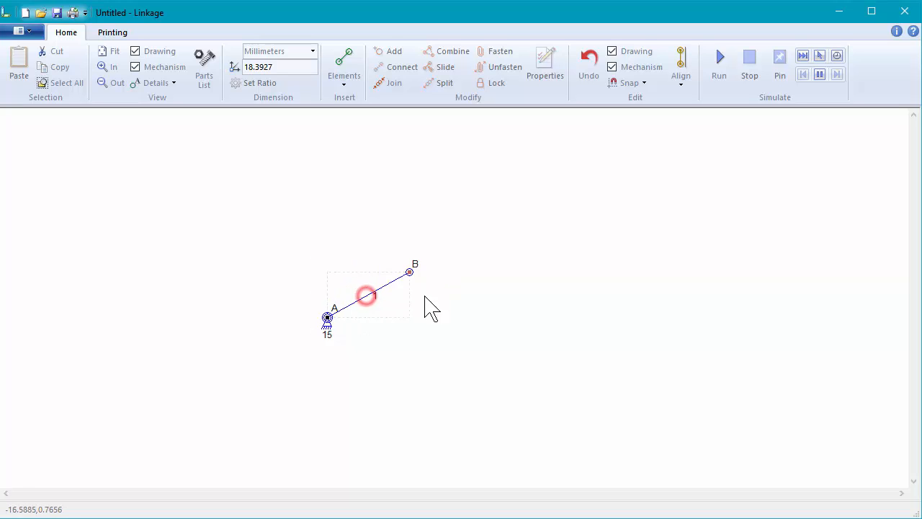
left_click_drag(409, 273, 369, 272)
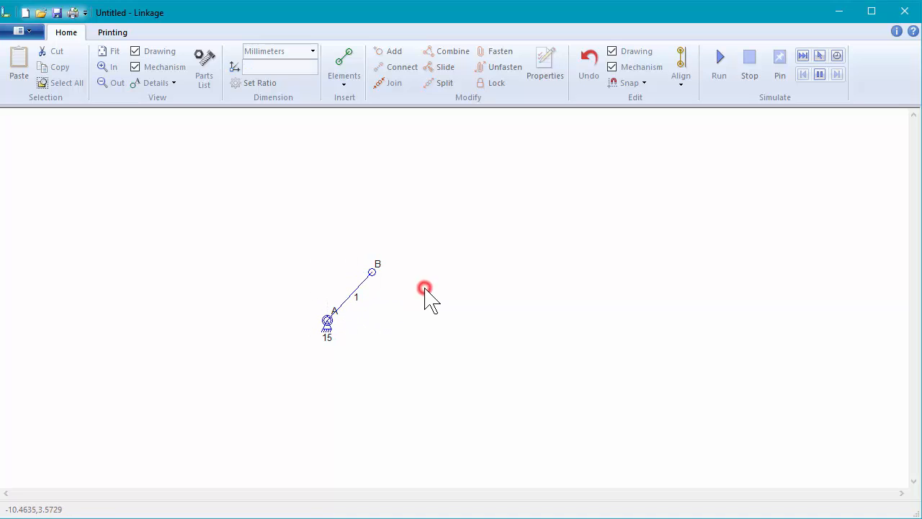
left_click_drag(372, 271, 339, 271)
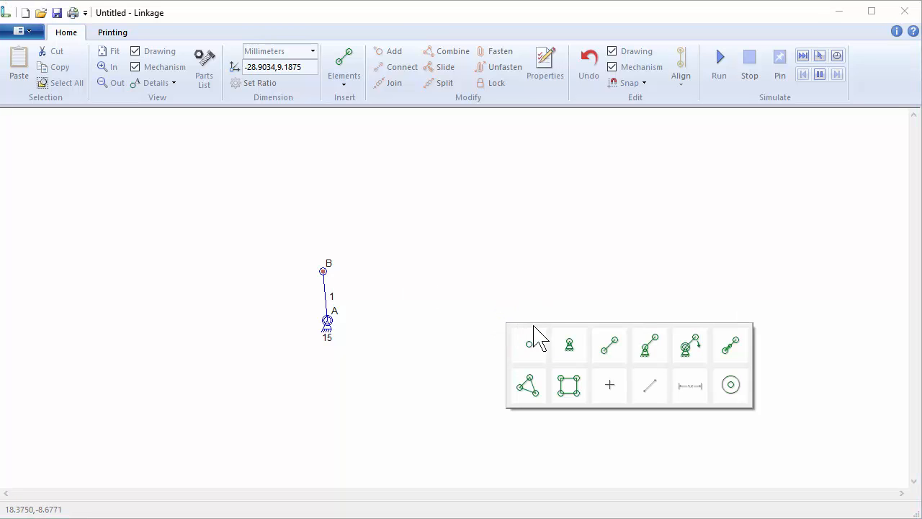
mouse_move(651, 346)
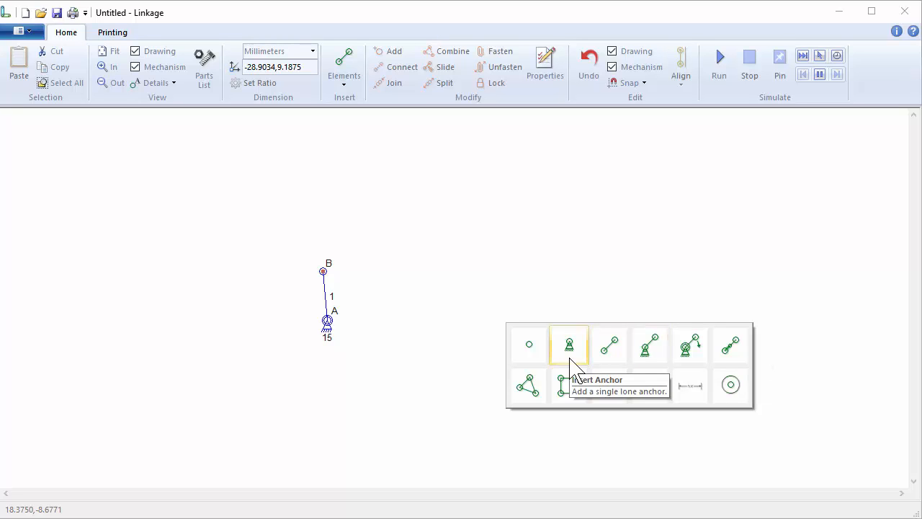
Insert lone anchor C and move it down below and right of the crank
left_click(568, 345)
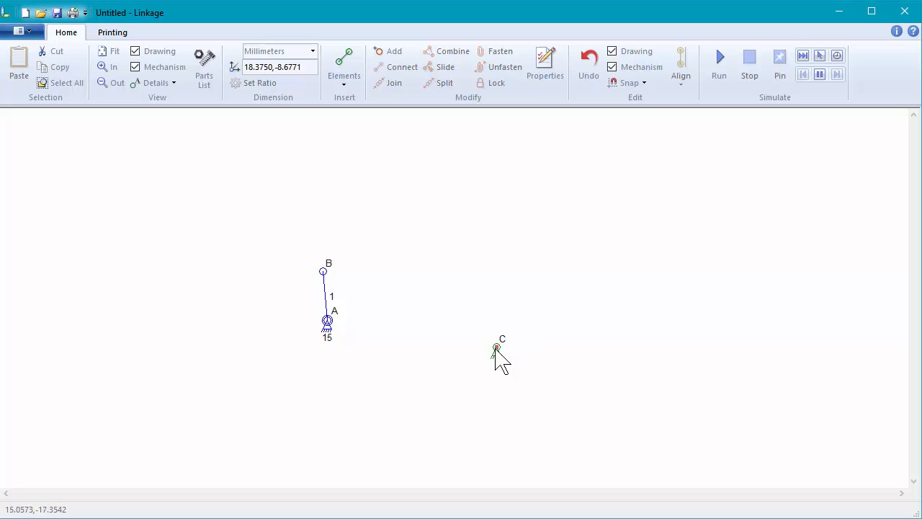
left_click_drag(495, 347, 475, 423)
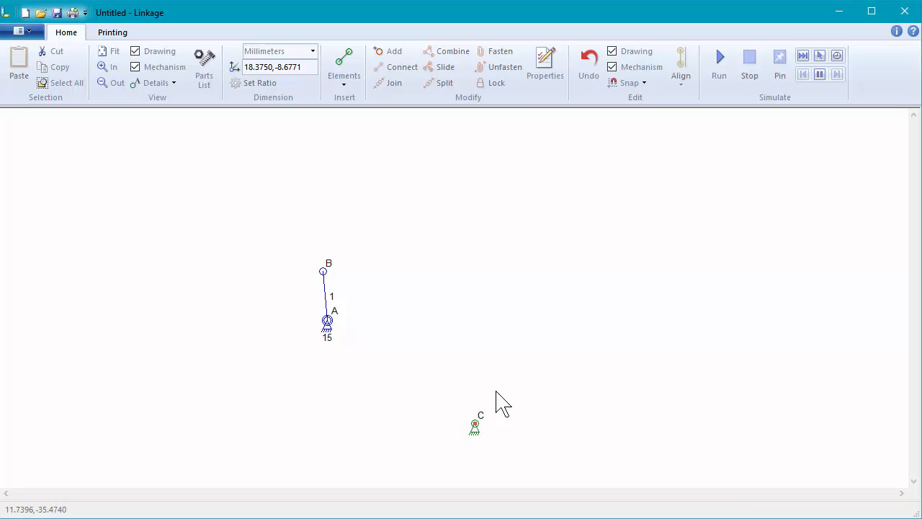
left_click(513, 278)
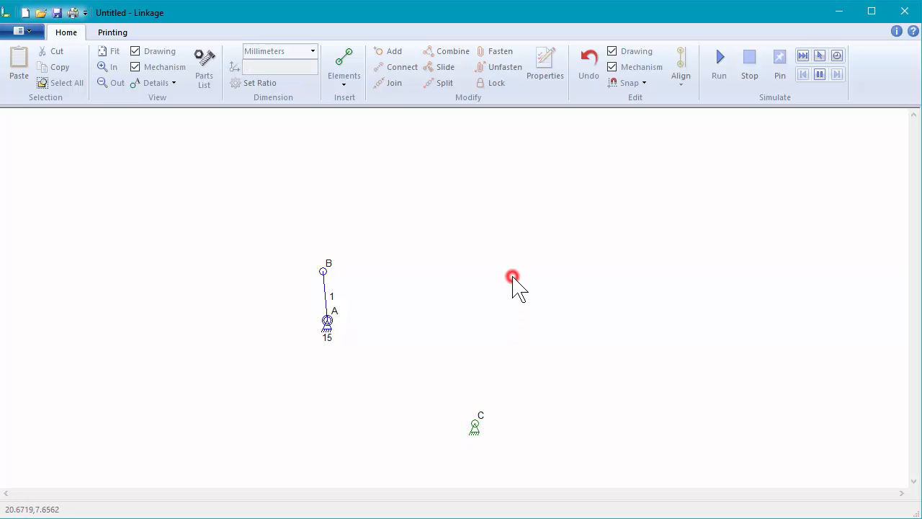
mouse_move(490, 239)
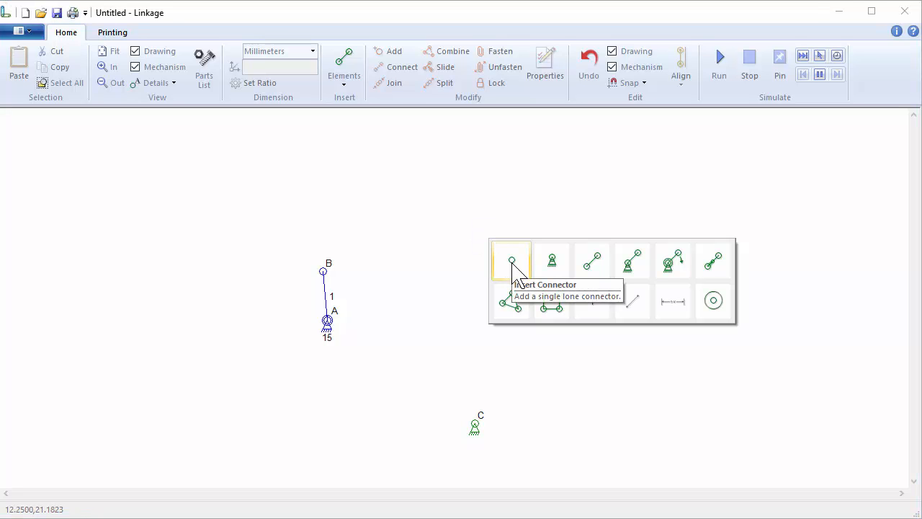
Insert connector D, connect it to anchor C as link 4, and stand it upright right of the crank
left_click(512, 262)
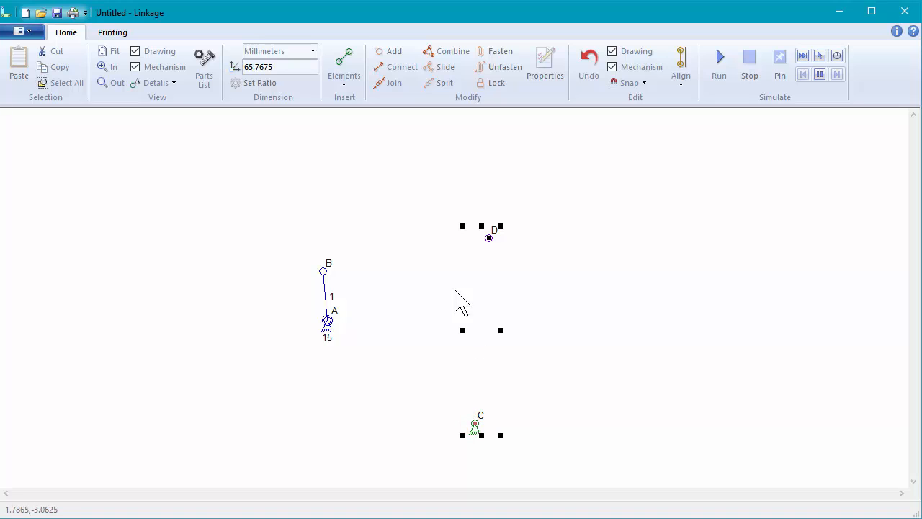
mouse_move(395, 78)
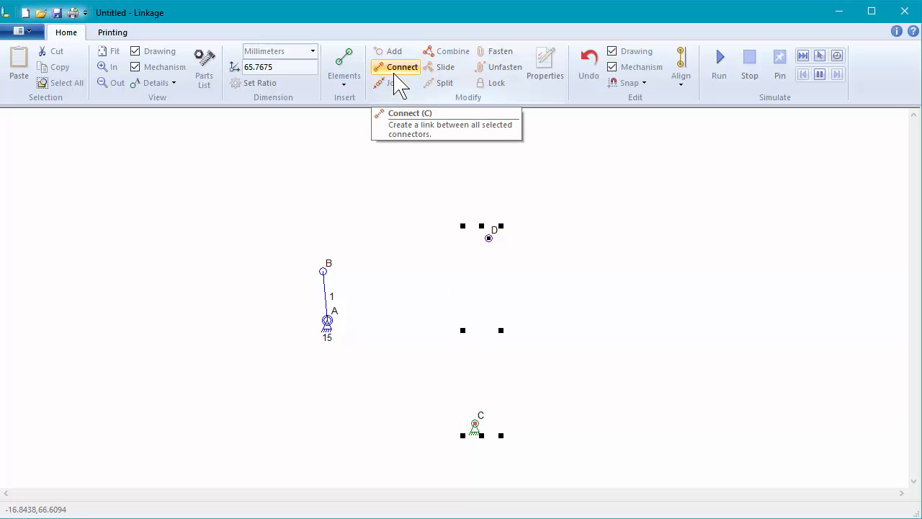
left_click(402, 66)
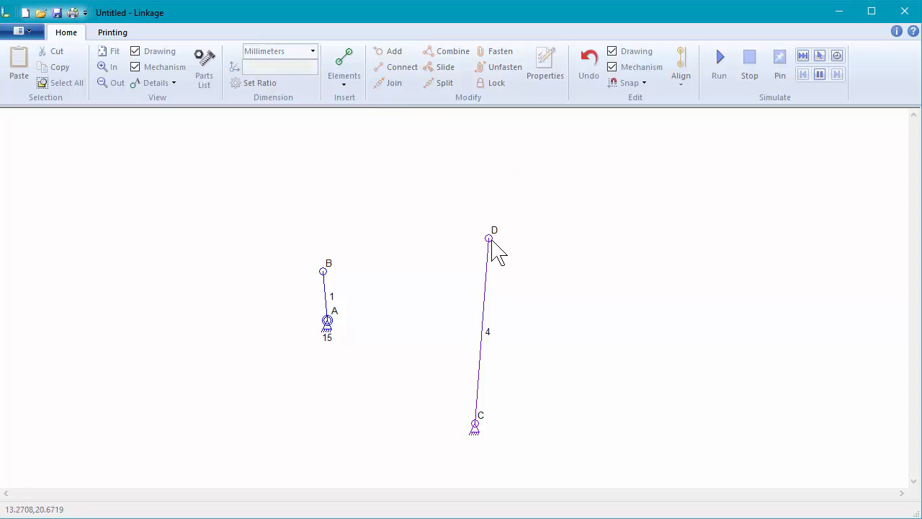
left_click_drag(490, 239, 505, 253)
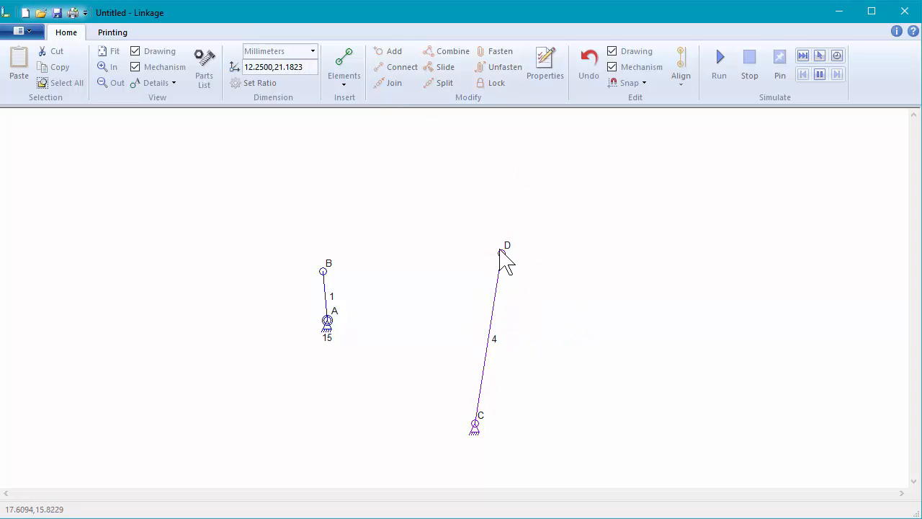
left_click_drag(507, 253, 483, 227)
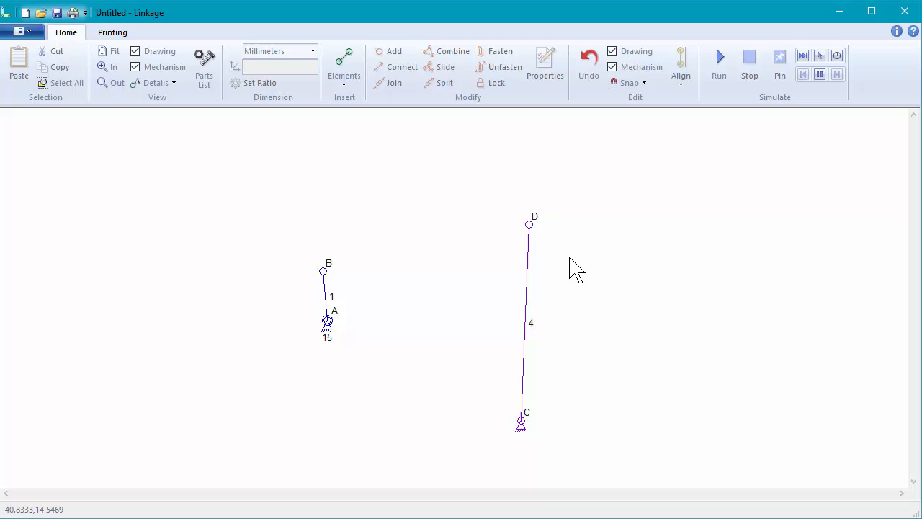
mouse_move(415, 196)
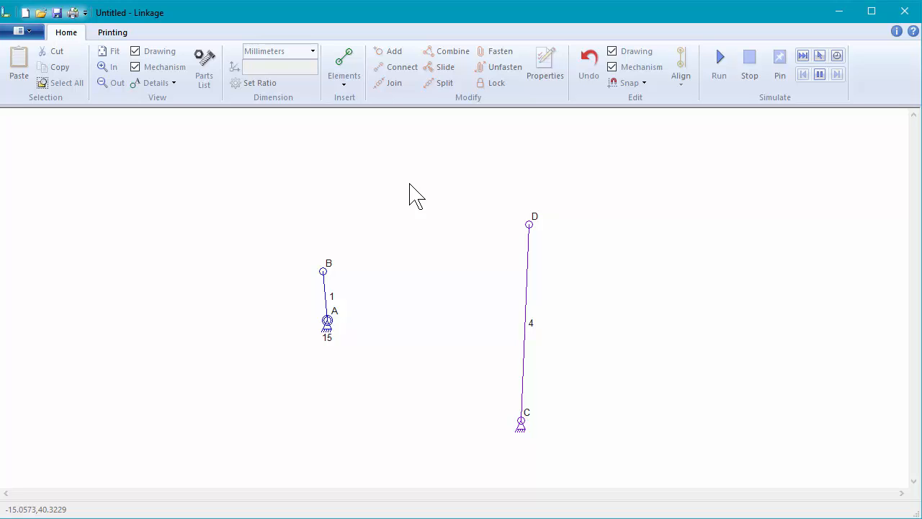
Insert coupler link 2 and drop its end E onto crank end B
left_click(529, 223)
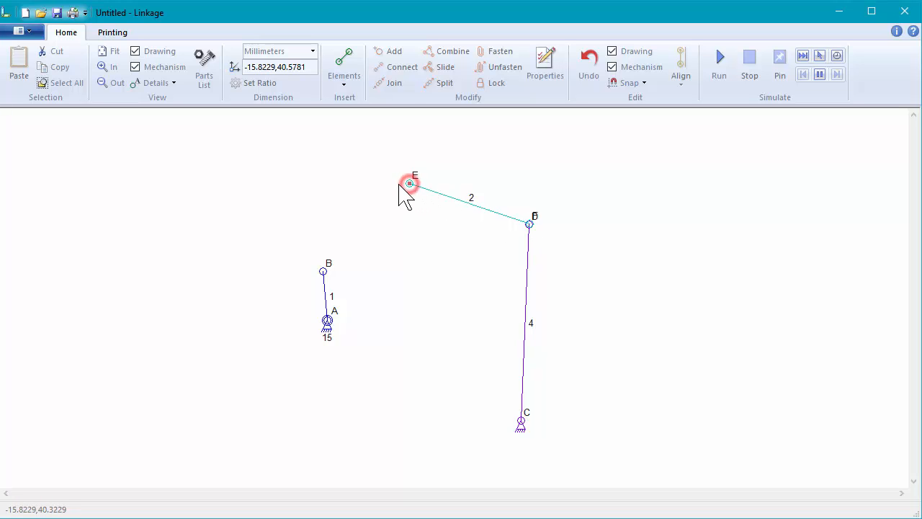
left_click_drag(410, 185, 325, 271)
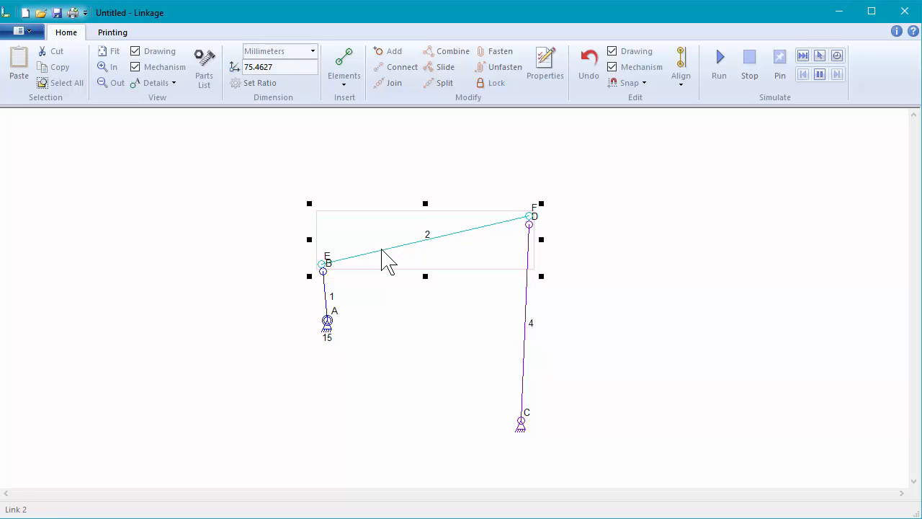
Join the overlapping connectors at E on the crank, then swing the crank to test the joint
left_click(282, 257)
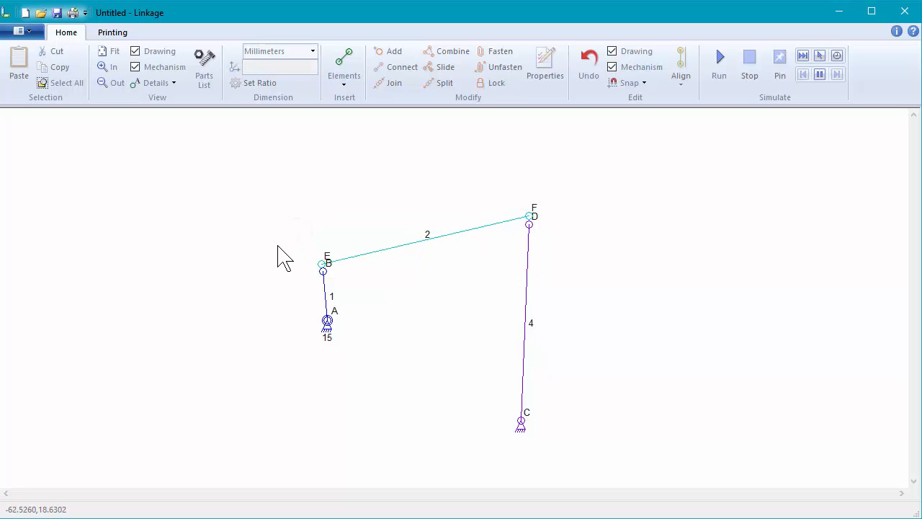
left_click(323, 271)
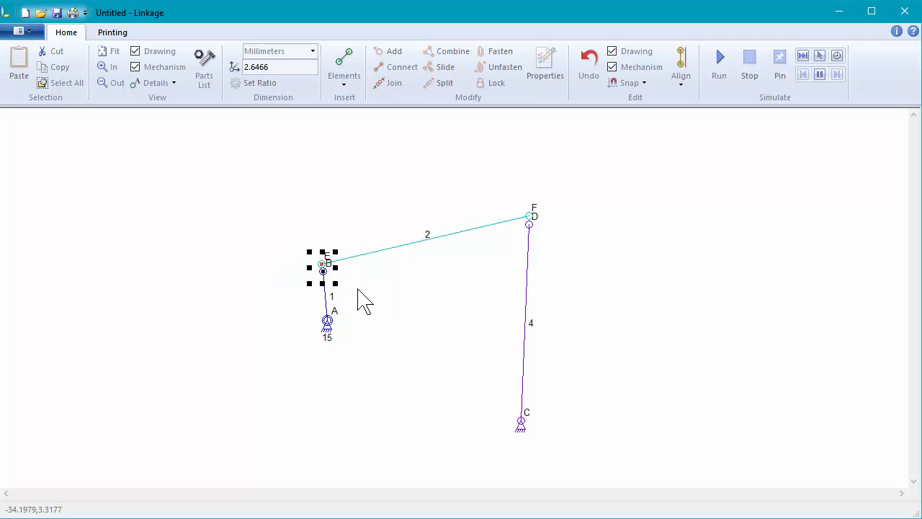
mouse_move(395, 82)
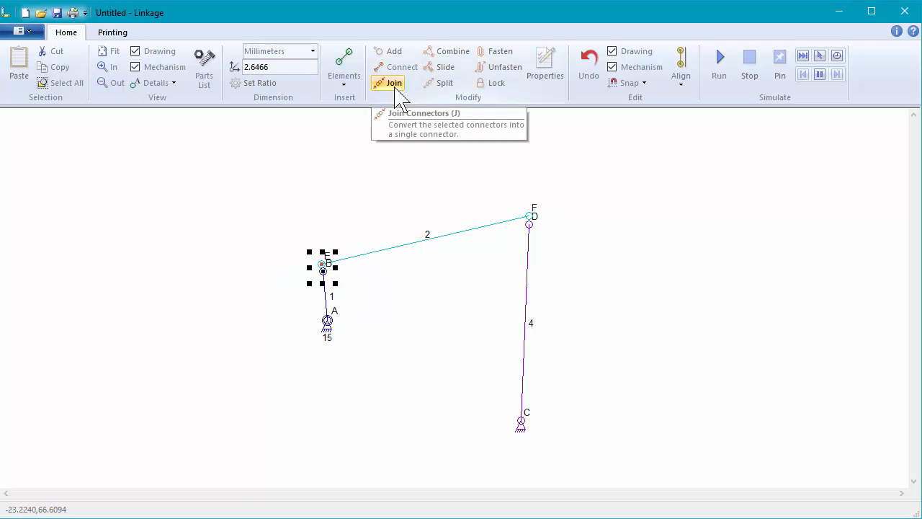
left_click(395, 83)
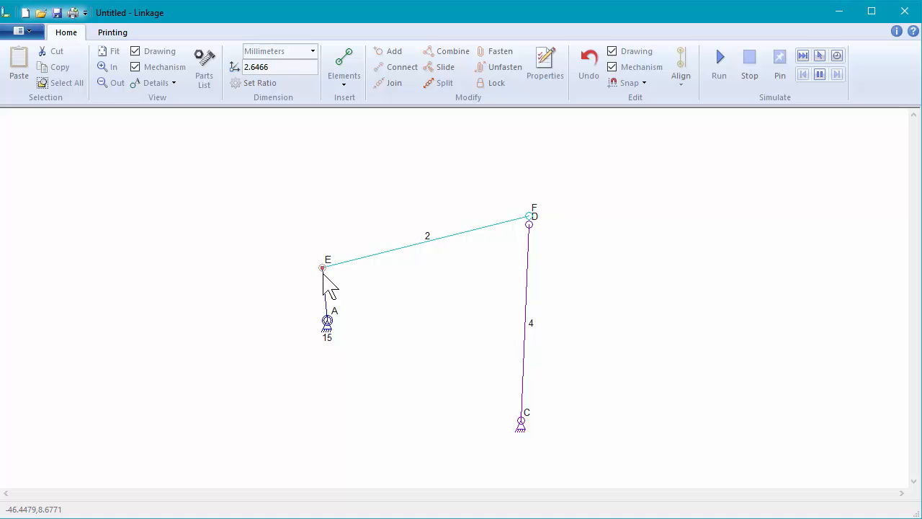
left_click_drag(323, 268, 250, 251)
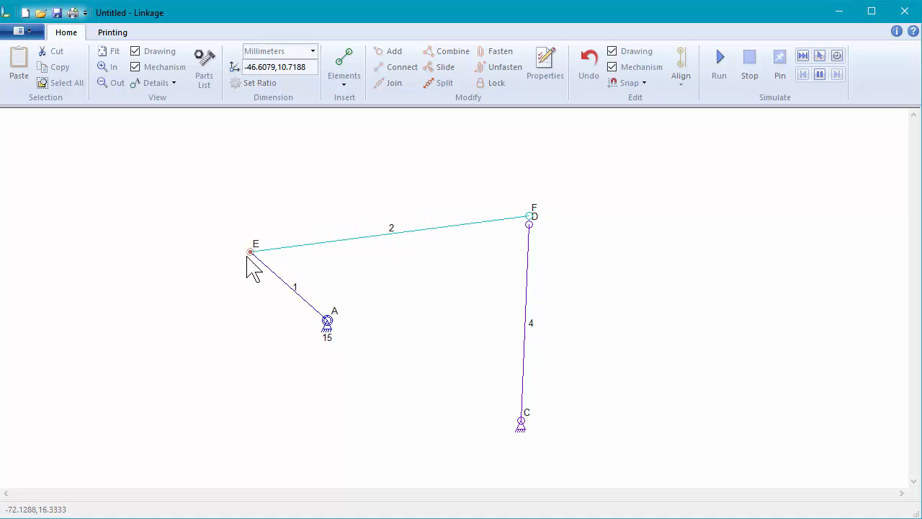
left_click_drag(251, 250, 320, 251)
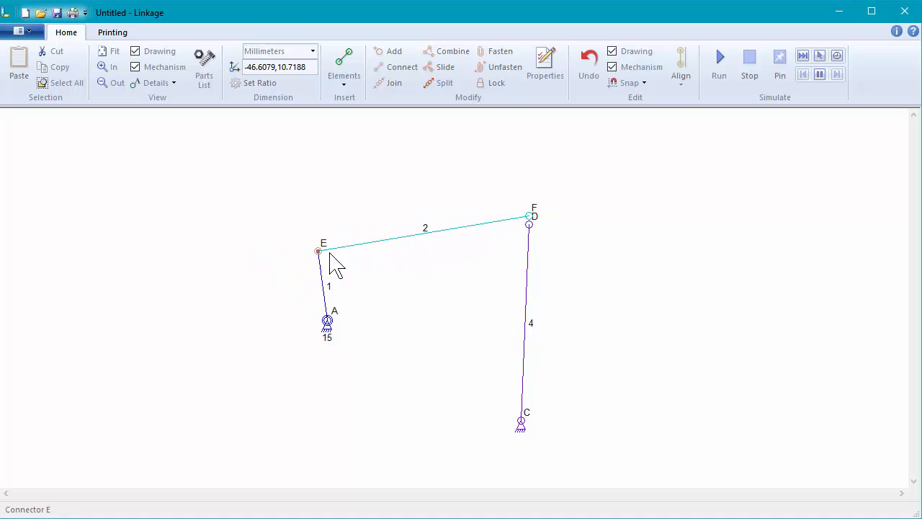
Join the overlapping connectors at F atop rocker link 4, closing the four-bar loop
left_click(527, 216)
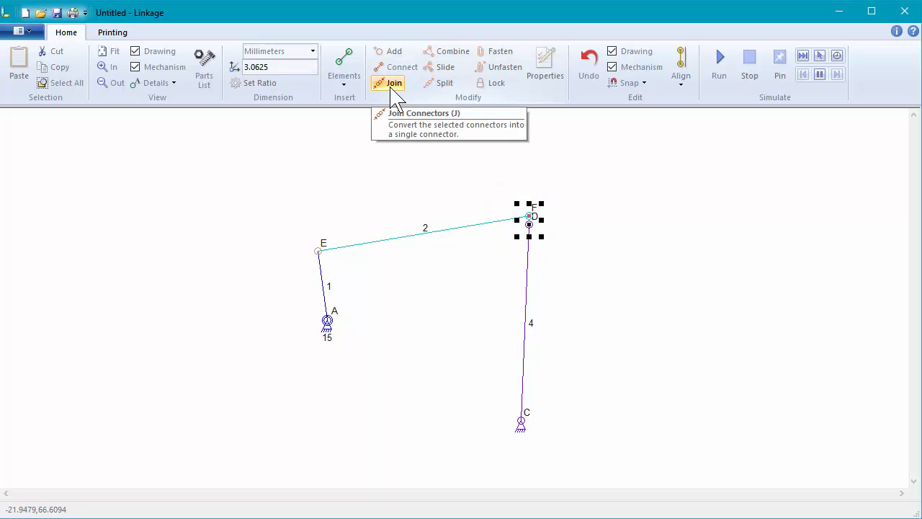
left_click(395, 82)
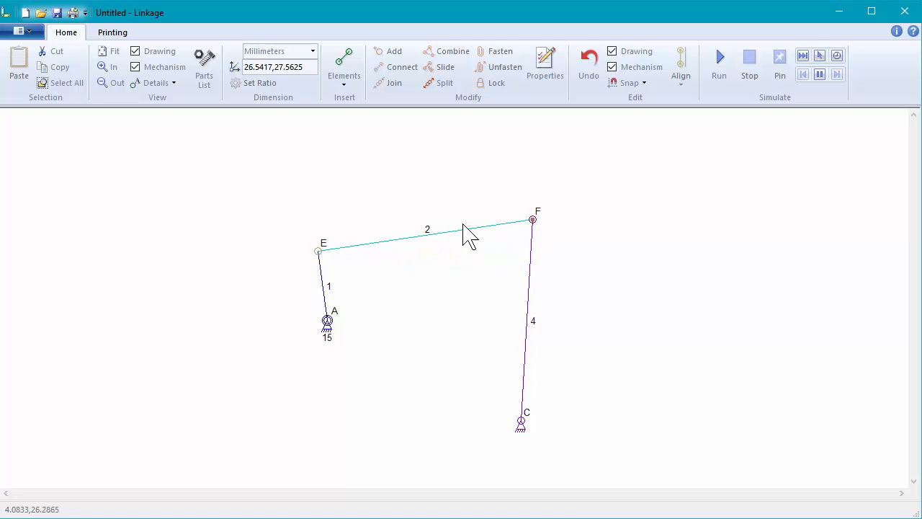
mouse_move(453, 247)
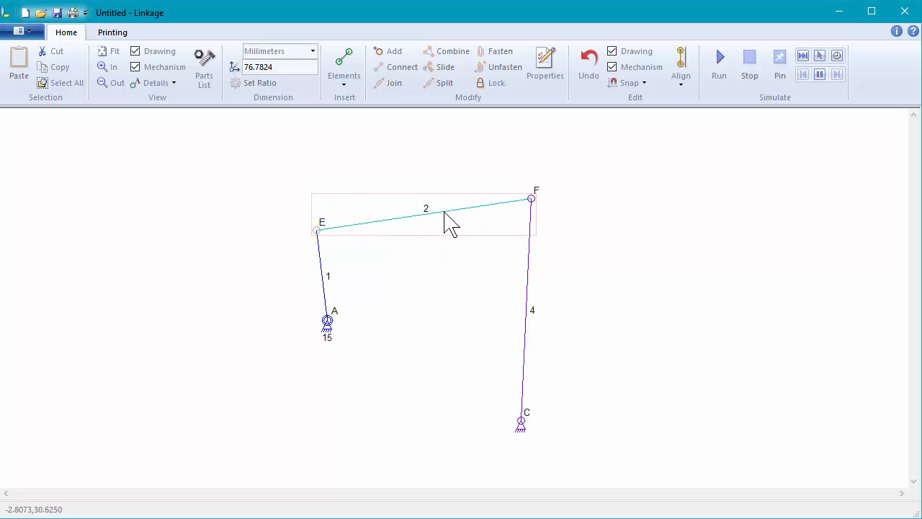
left_click(439, 219)
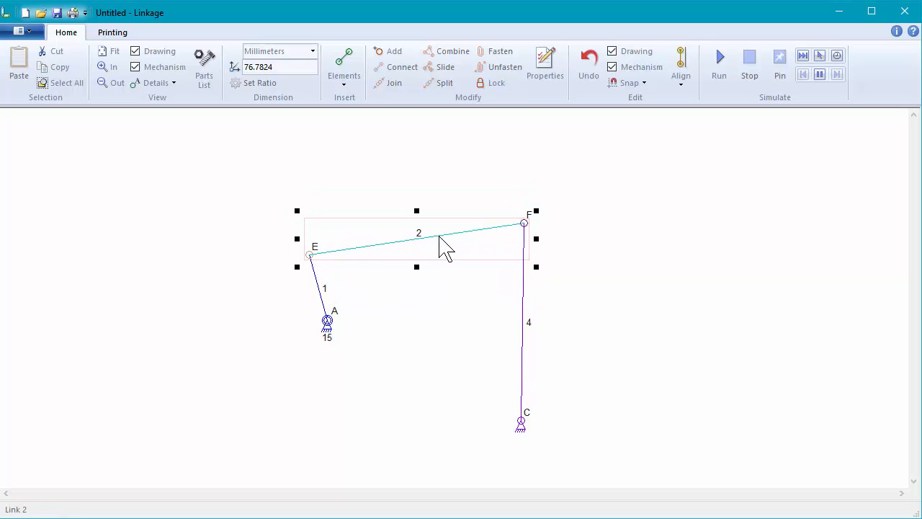
left_click(358, 325)
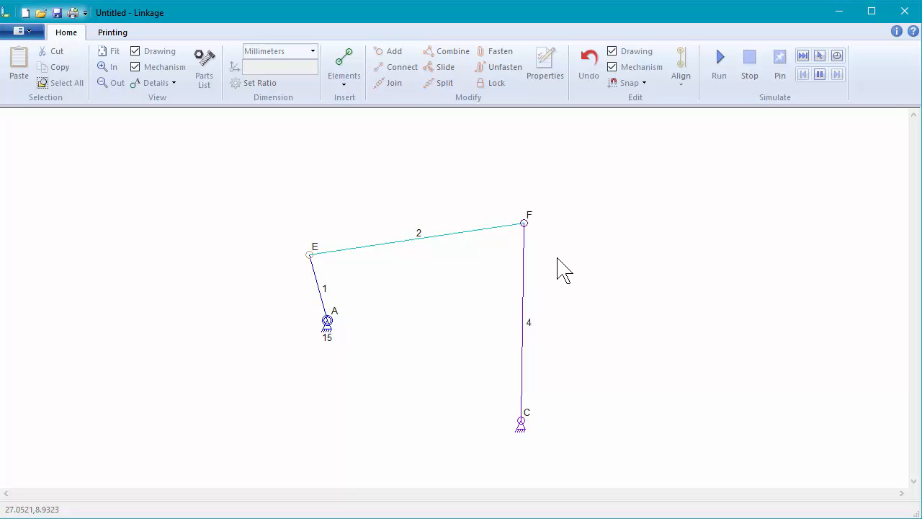
mouse_move(714, 104)
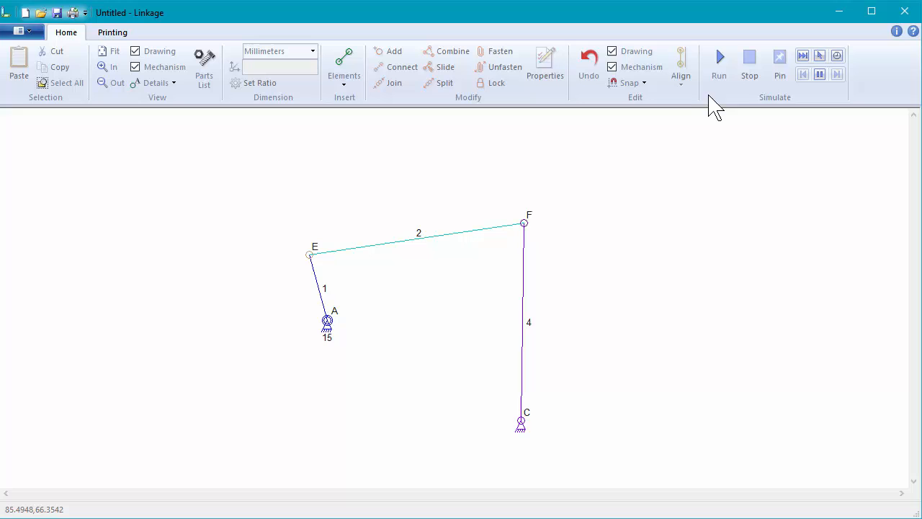
Run the simulation of the four-bar linkage, then stop it back at its starting pose
left_click(718, 63)
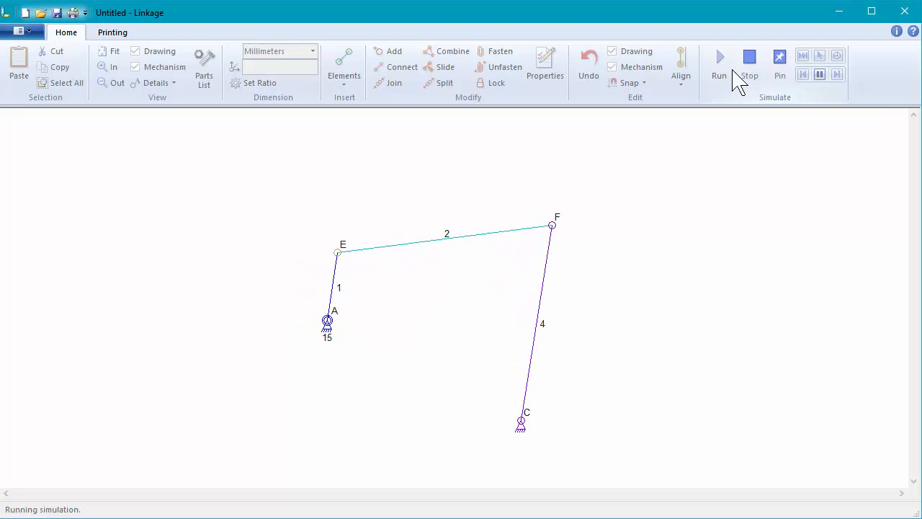
left_click(750, 58)
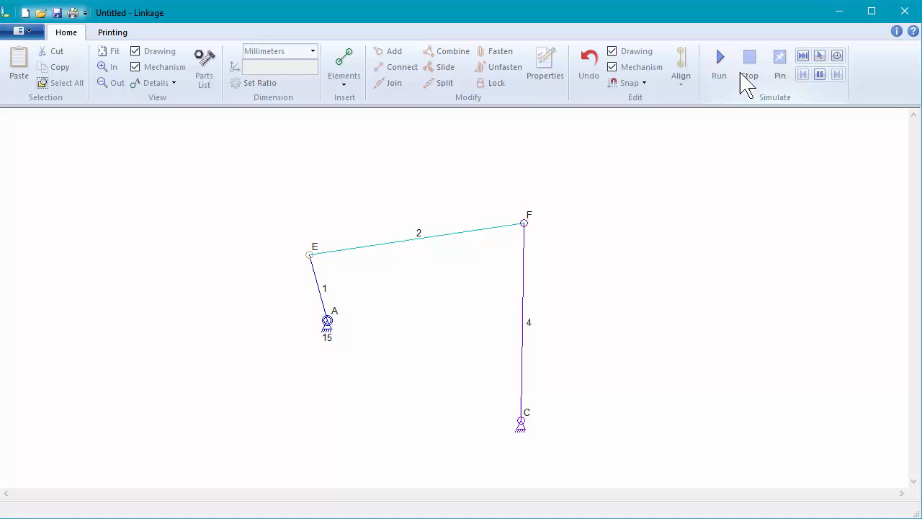
left_click(398, 242)
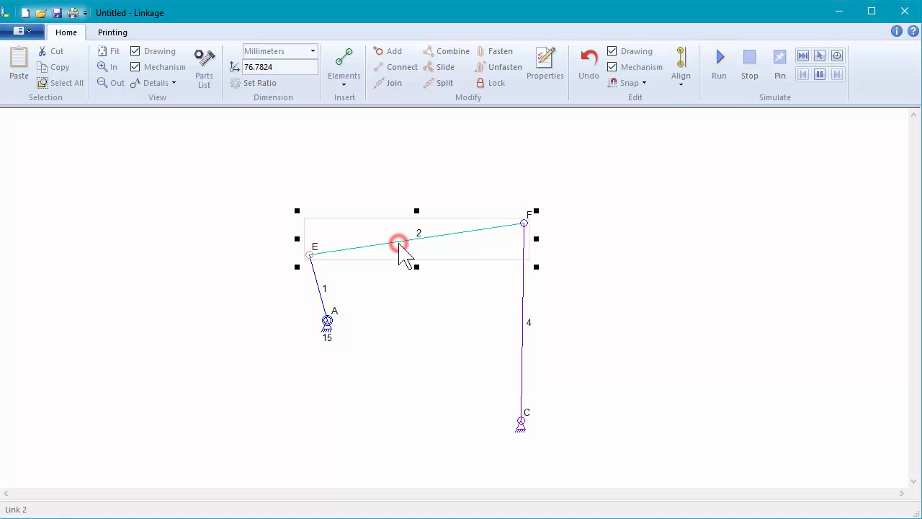
Give coupler link 2 a larger line size in Link Properties
left_click(545, 60)
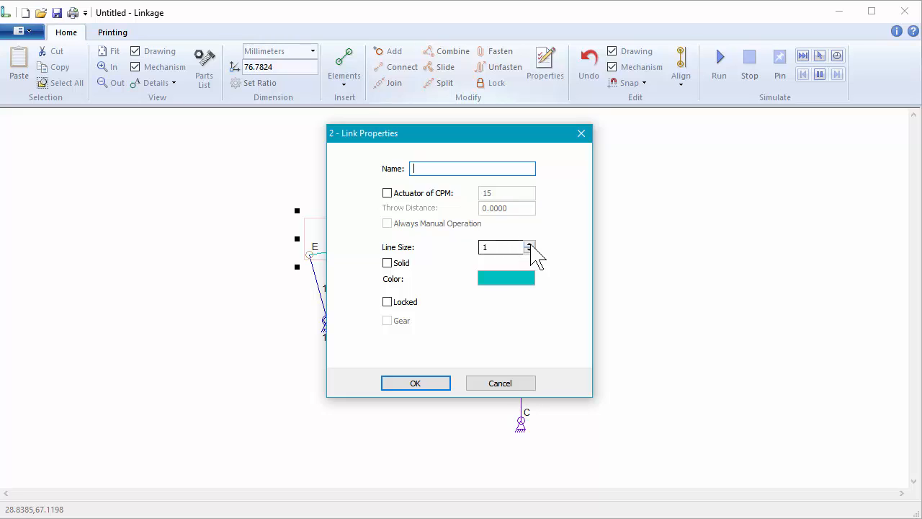
left_click(530, 244)
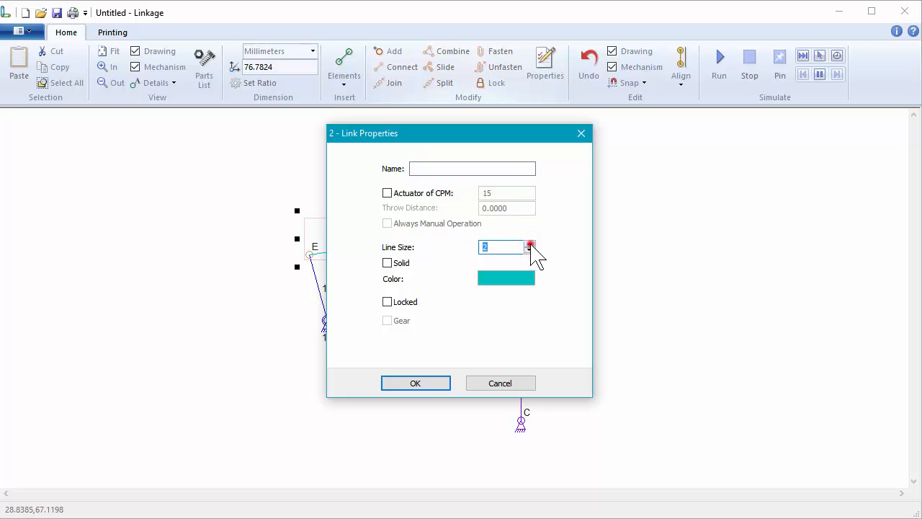
left_click(415, 383)
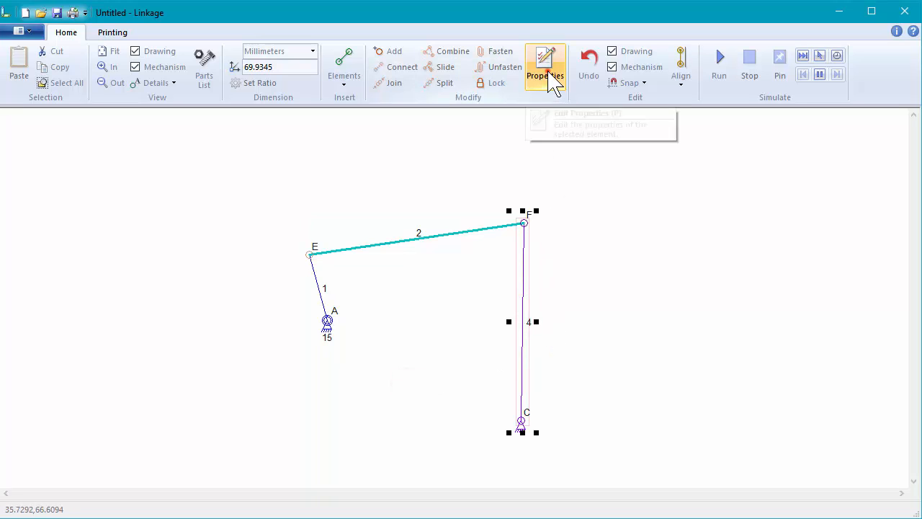
Make rocker link 4 a solid link in Link Properties
left_click(545, 58)
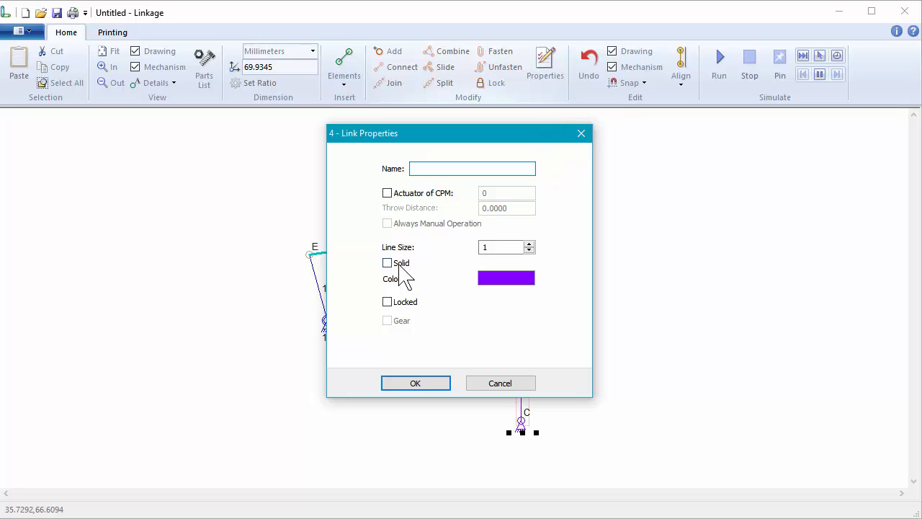
left_click(386, 262)
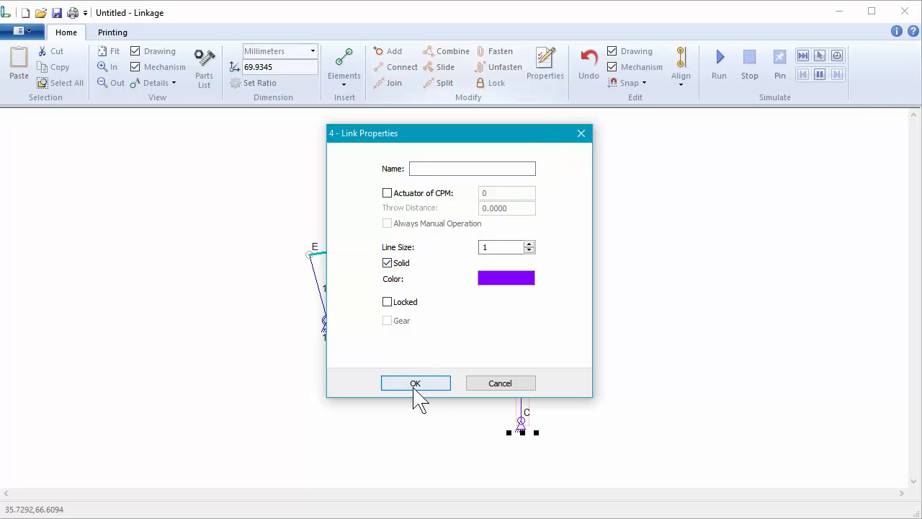
left_click(415, 384)
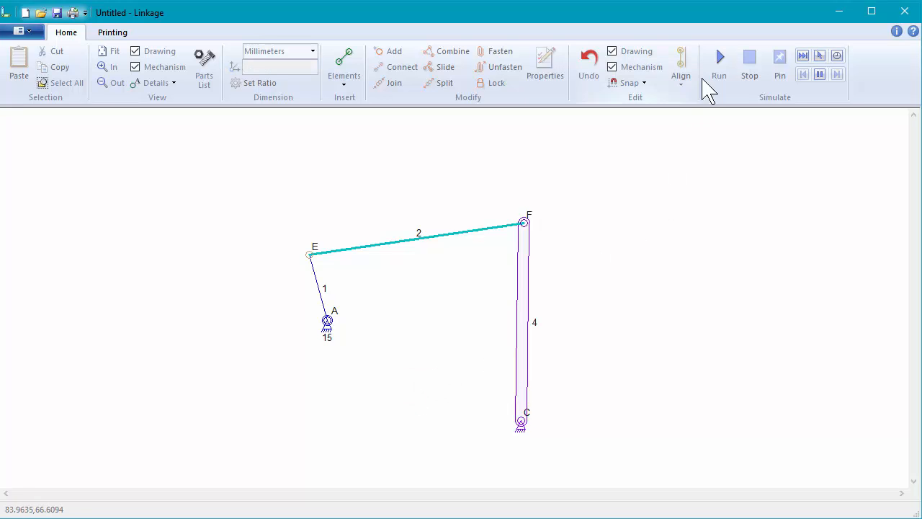
Name rocker link 4 "this is a link" so the label shows beside it
left_click(720, 56)
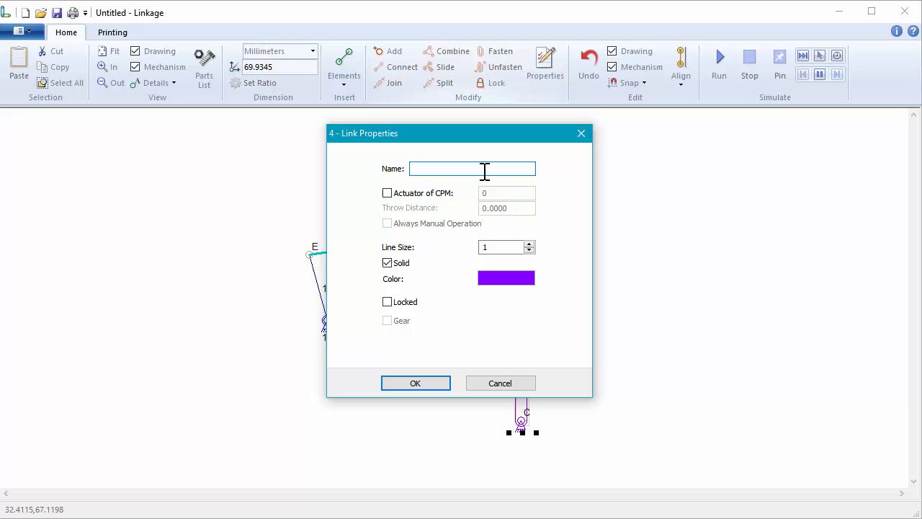
type("this is a link")
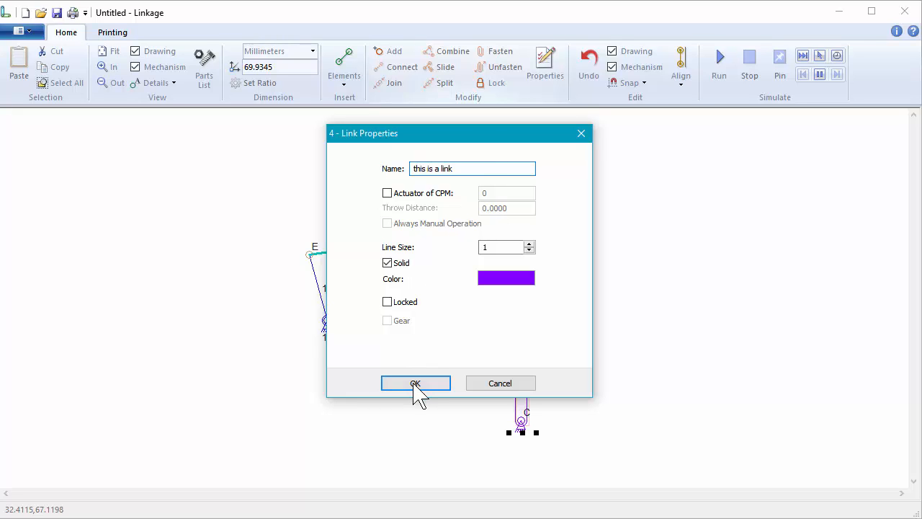
left_click(415, 383)
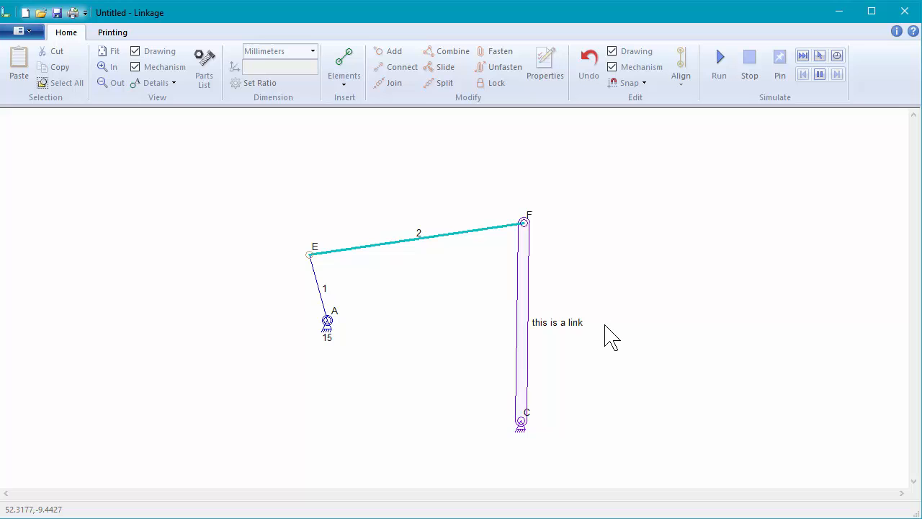
mouse_move(611, 317)
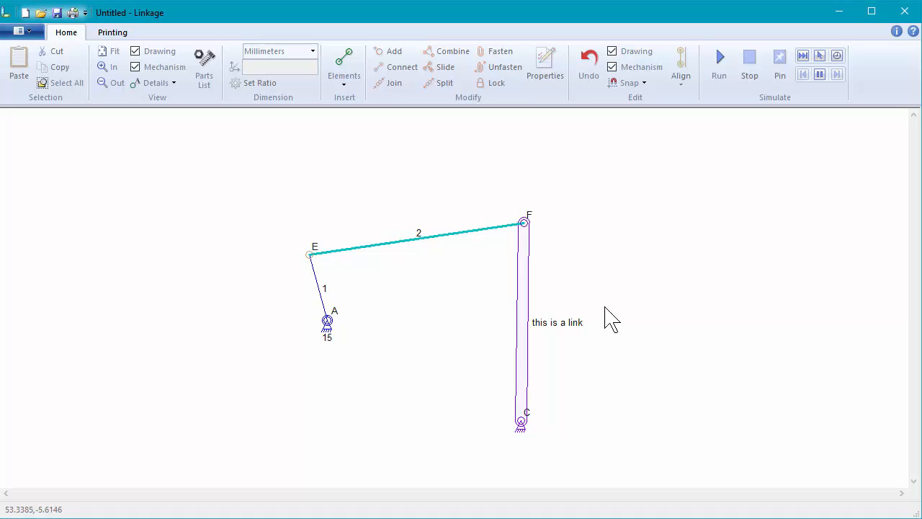